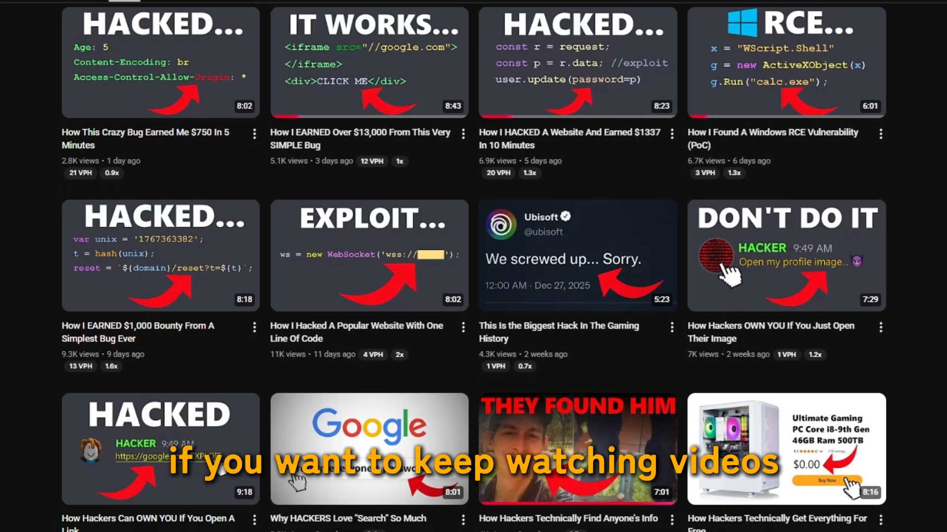
Step: Load attachmentid=4 (Taycan Turbo) in Brave and switch FoxyProxy to the burp profile
scroll("down", 3)
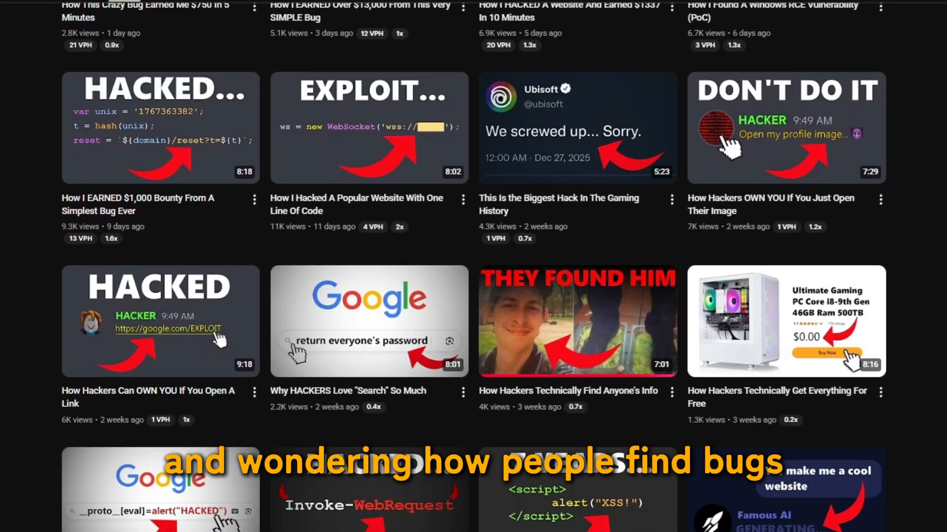
scroll("down", 3)
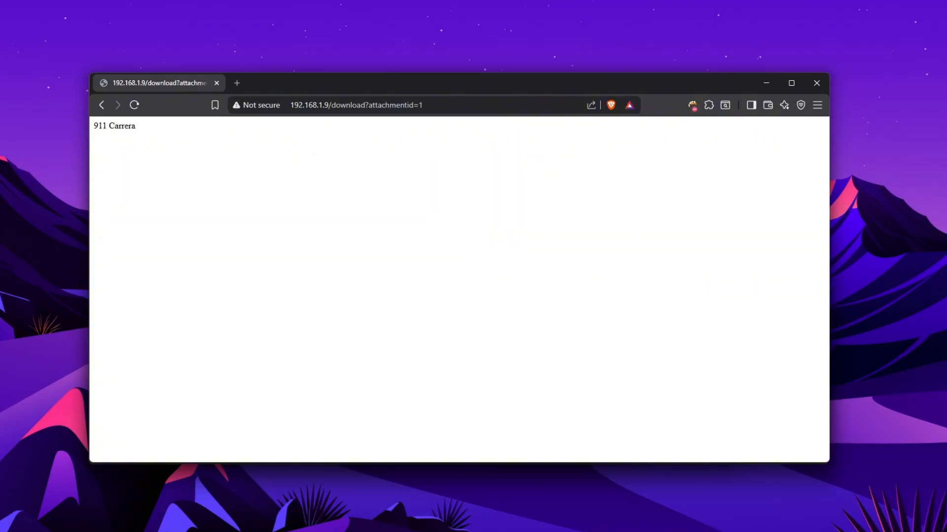
double_click(114, 126)
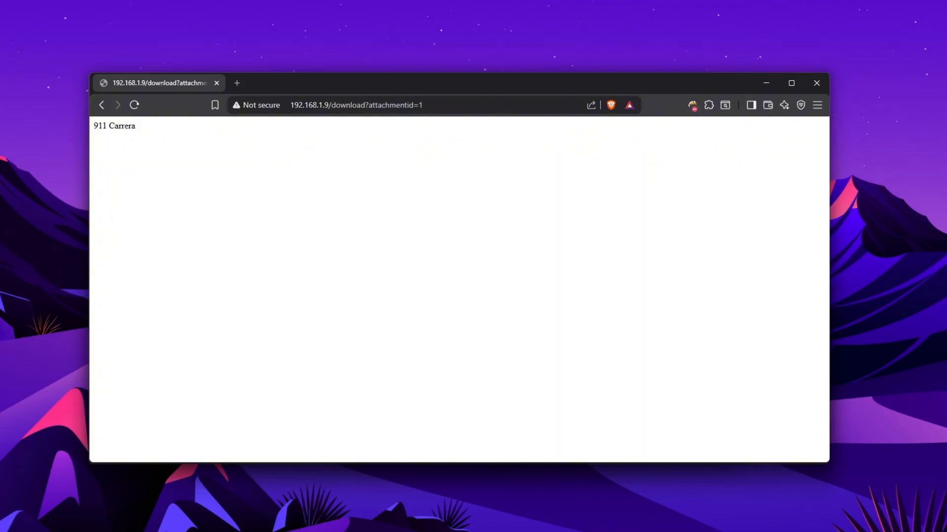
left_click(356, 104)
type("4")
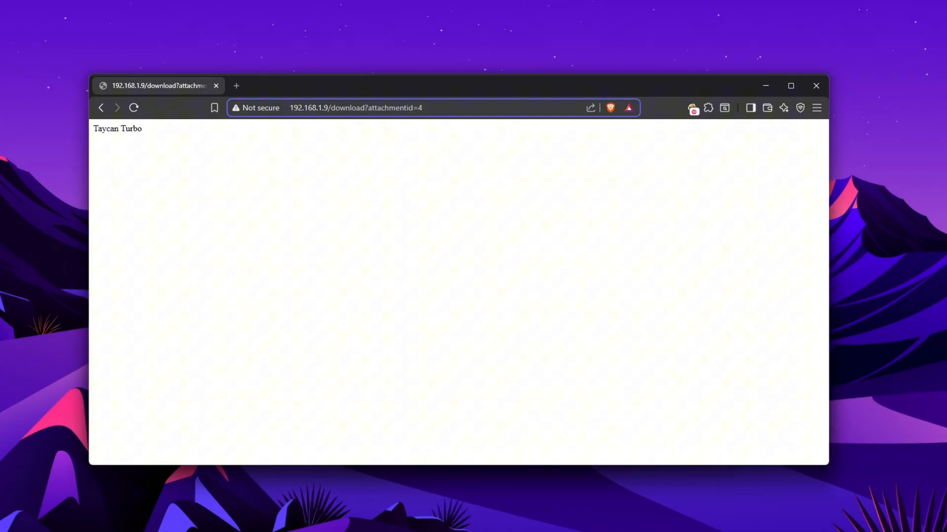
left_click(692, 108)
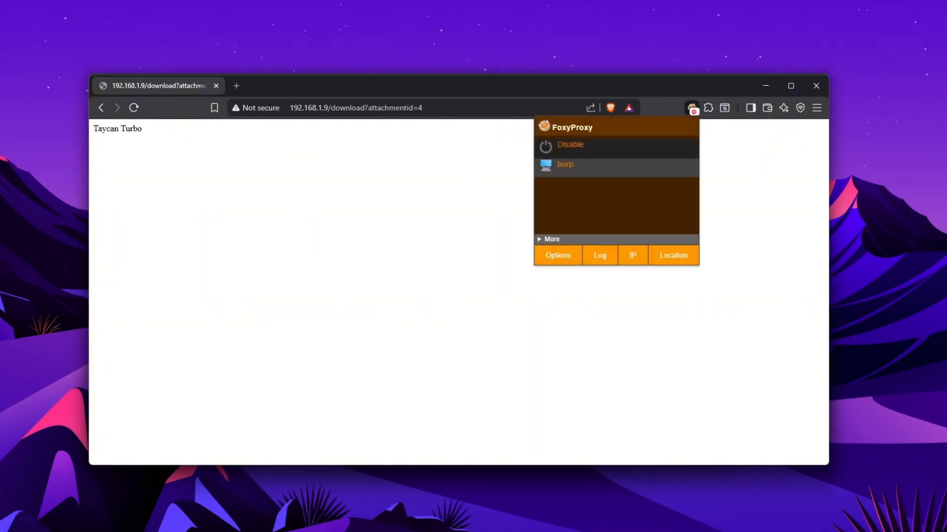
left_click(564, 165)
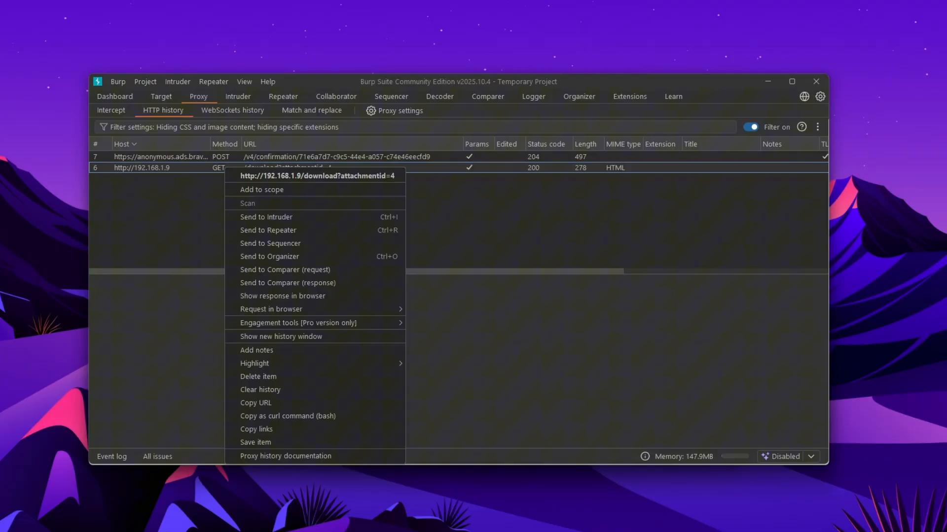
Step: Send the attachment 4 download request to Repeater and resend it for 200 OK
left_click(267, 231)
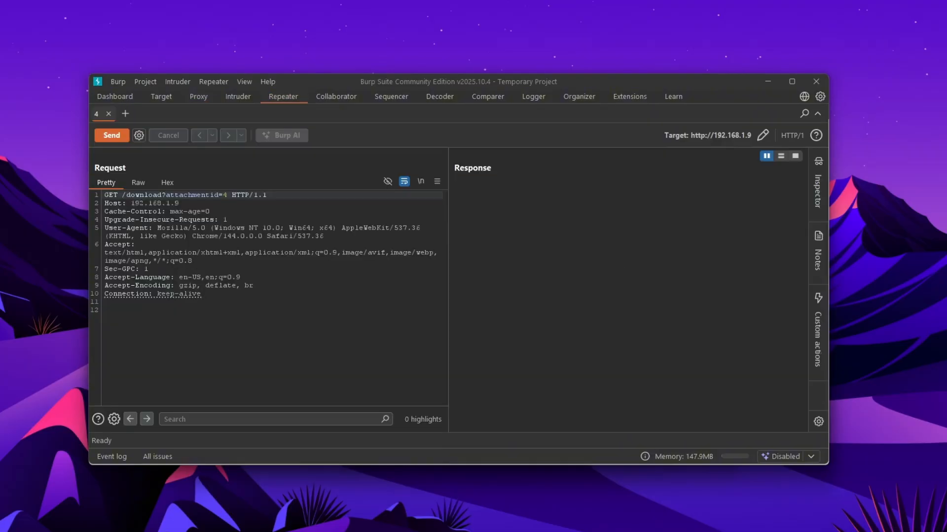
left_click(111, 134)
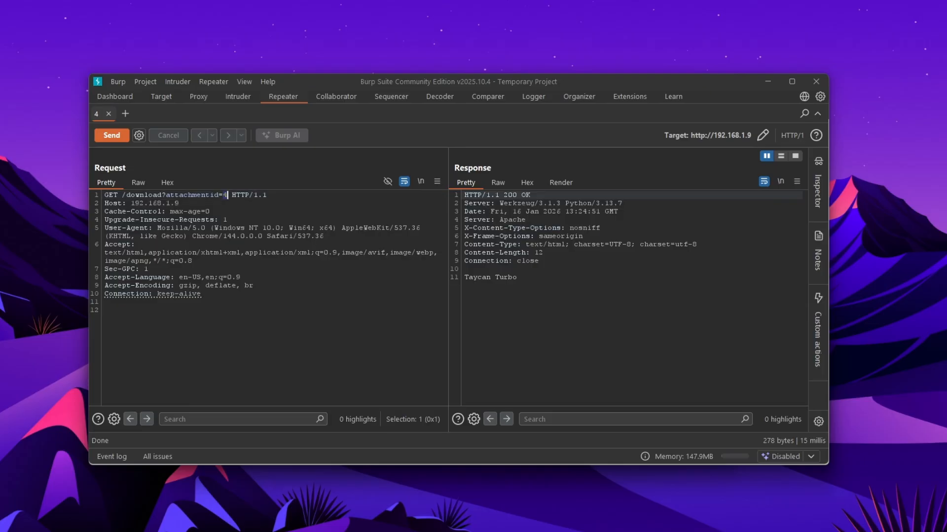
Step: Resend the request with id 44, then id 4s, revealing SQL Server errors
type("4")
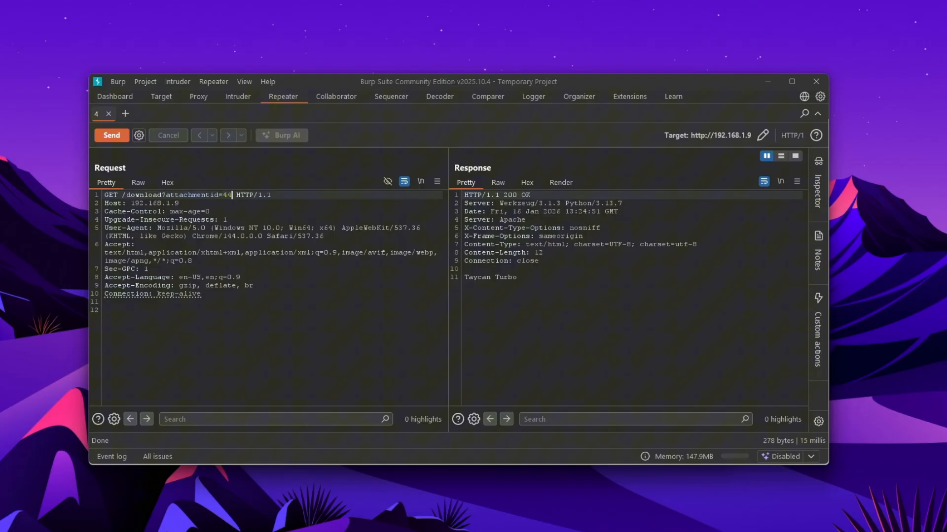
left_click(111, 134)
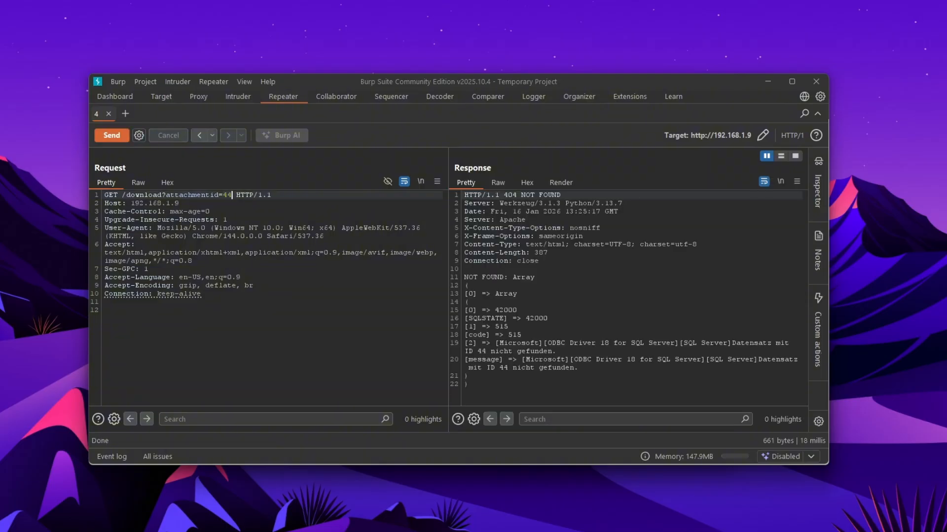
double_click(225, 195)
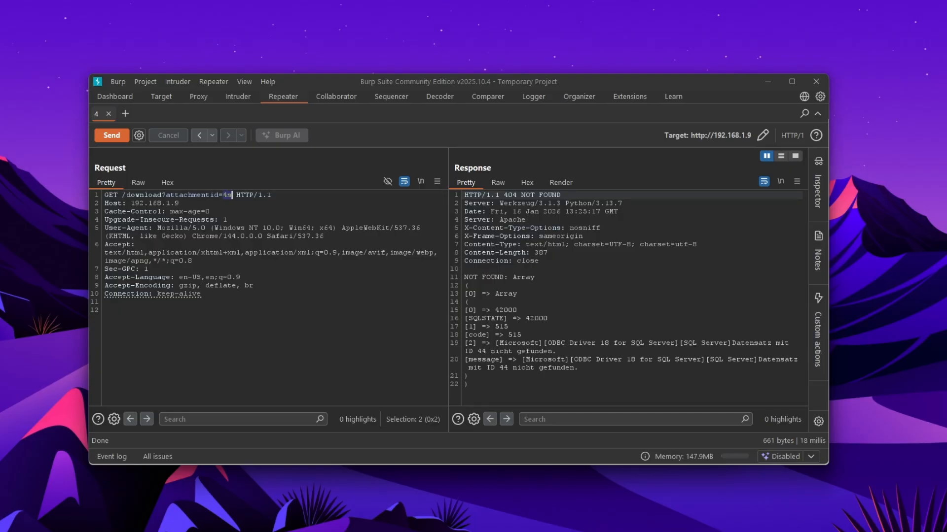
left_click(111, 135)
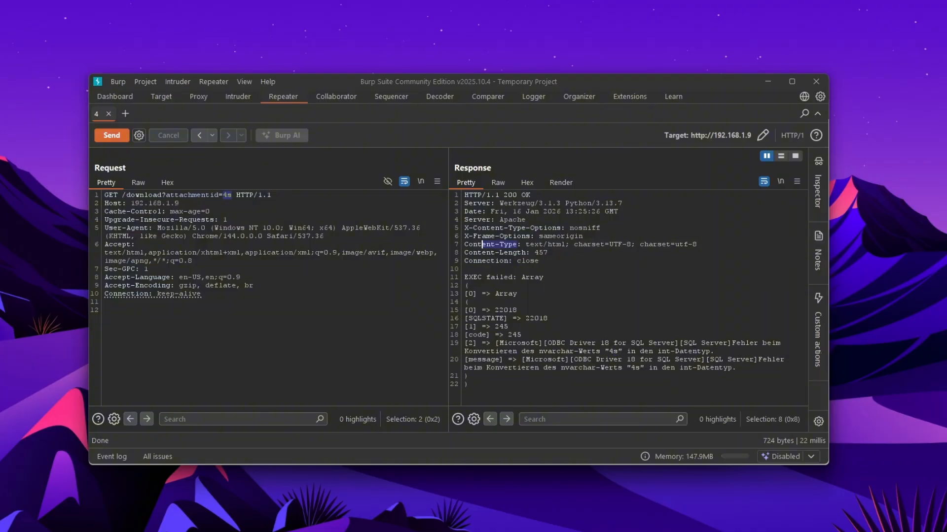
Step: Send attachment id 4<script>alert(1)</script> from Repeater in place of 4s
double_click(540, 244)
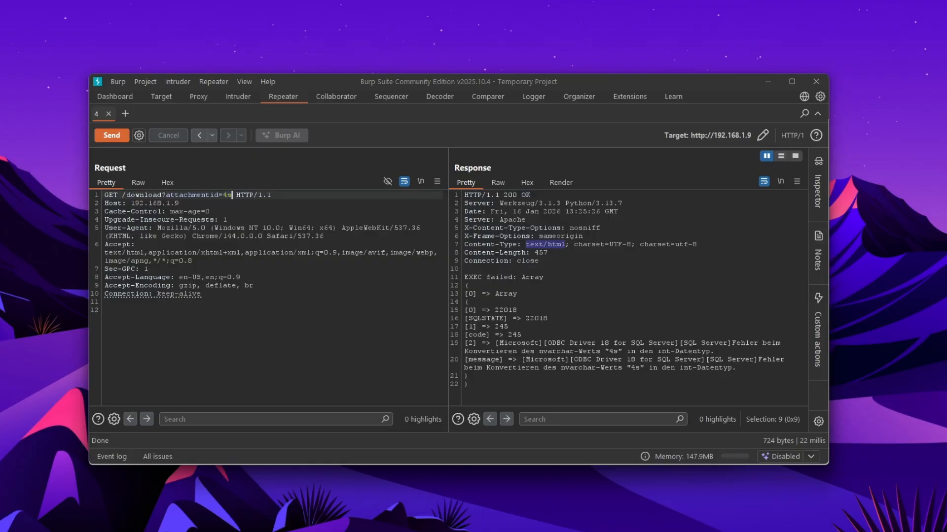
key("Backspace")
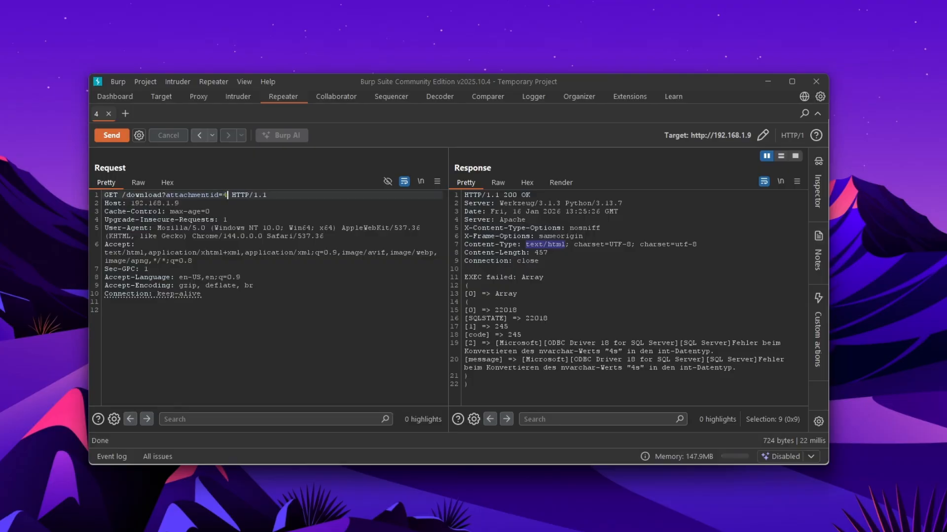
type("<>")
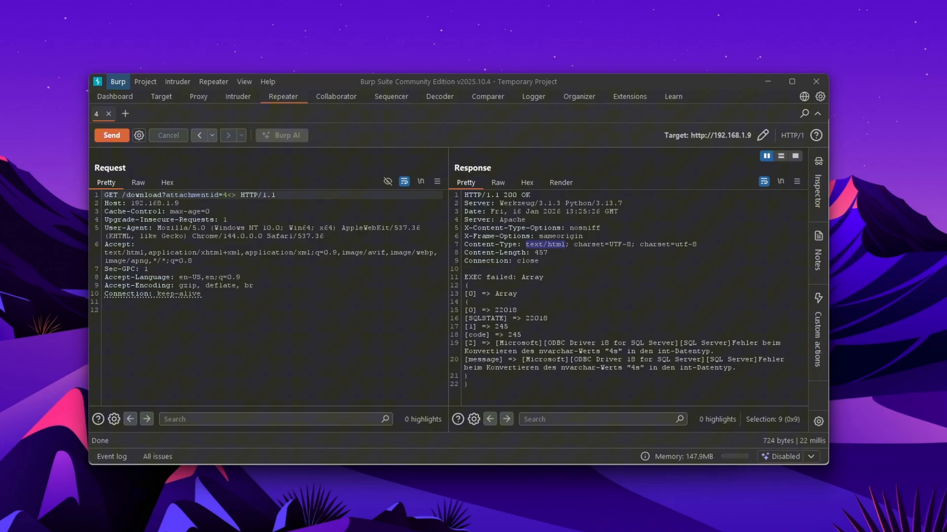
type("<script></script>")
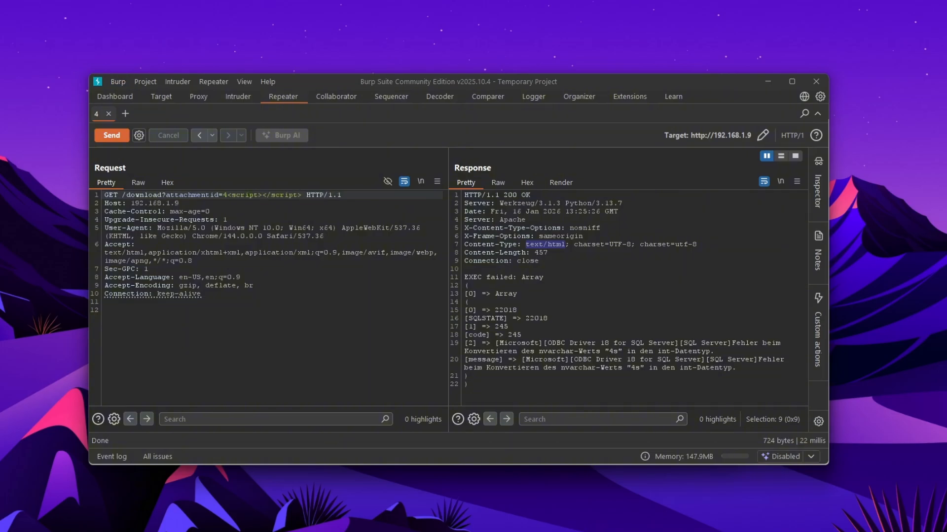
type("alert")
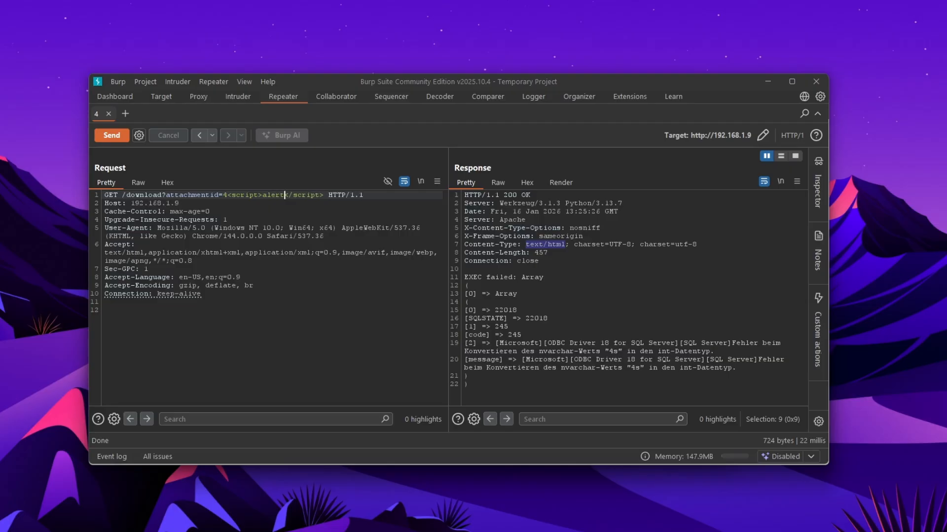
type("(1)")
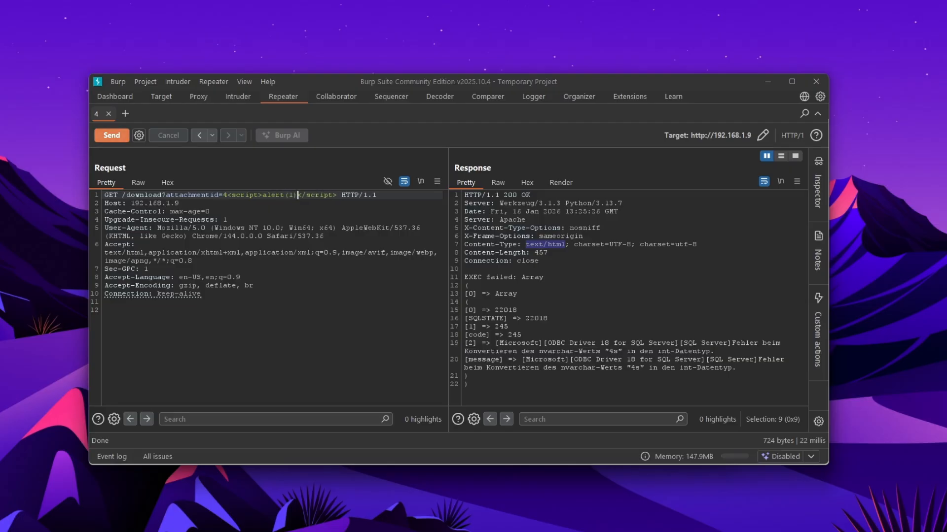
left_click(111, 135)
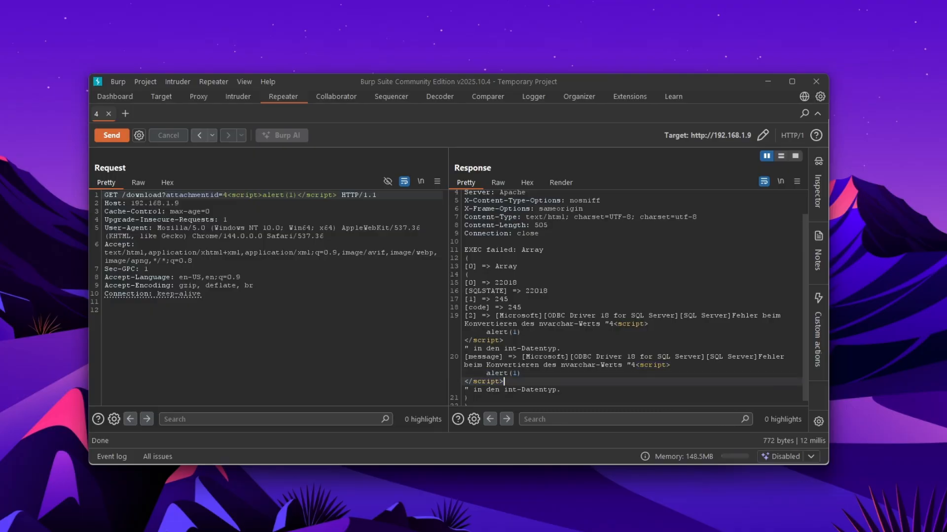
Step: Check the reflected alert(1) script in the response's Hex view, then return to Pretty
double_click(502, 332)
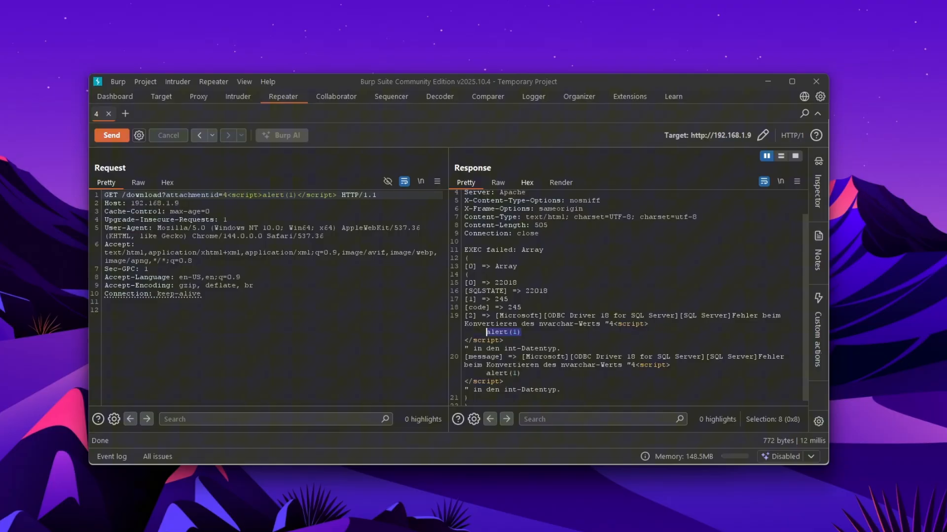
left_click(526, 182)
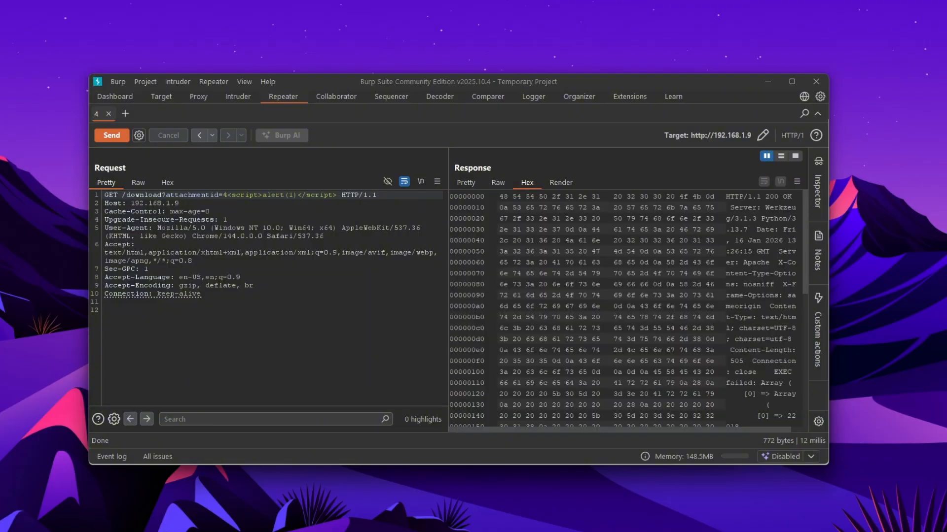
scroll("down", 3)
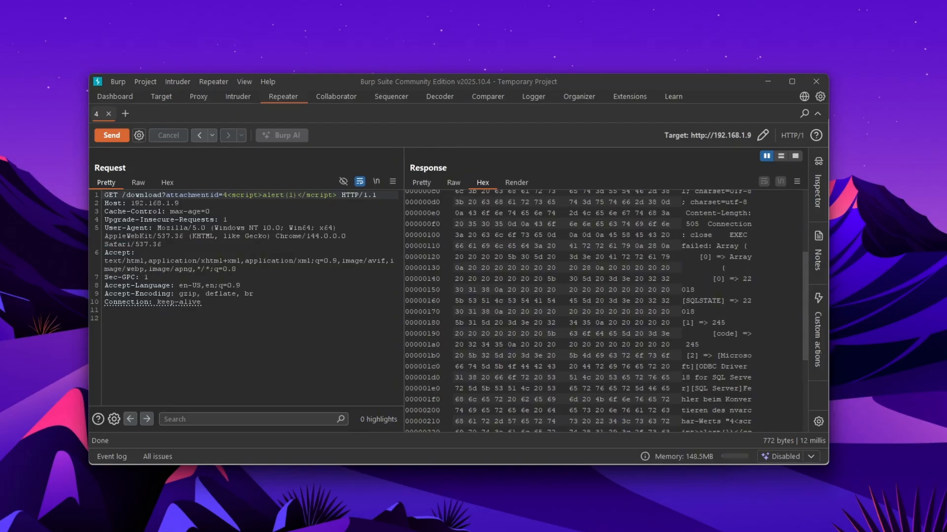
scroll("down", 3)
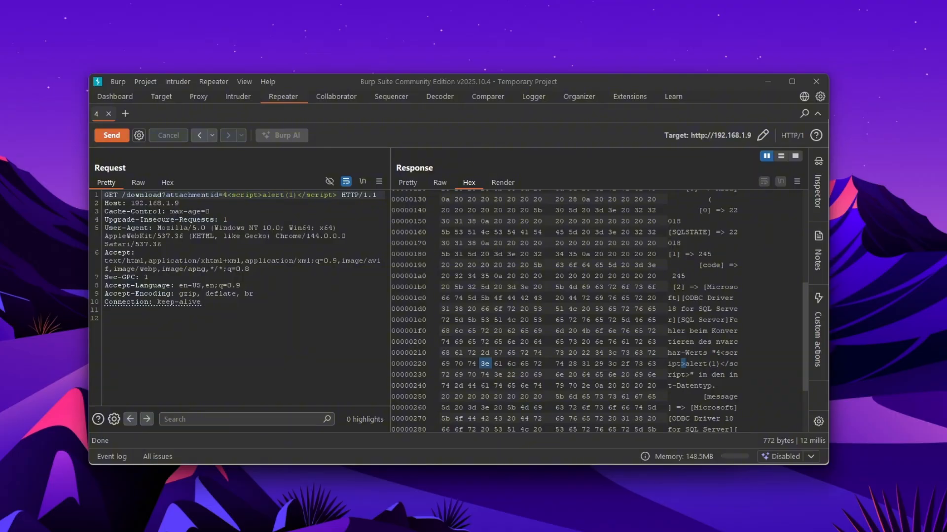
left_click(407, 182)
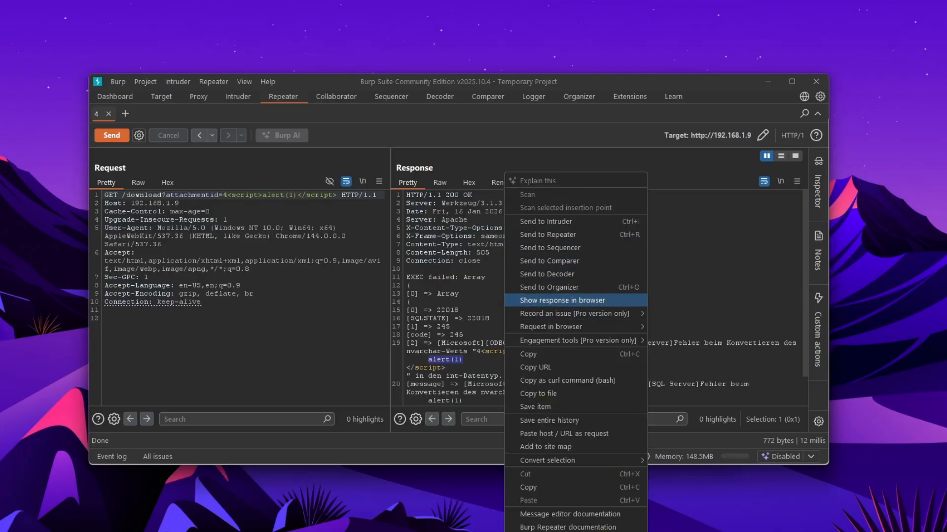
Step: Show the Repeater response in Brave and dismiss the alert(1) pop-up
left_click(561, 300)
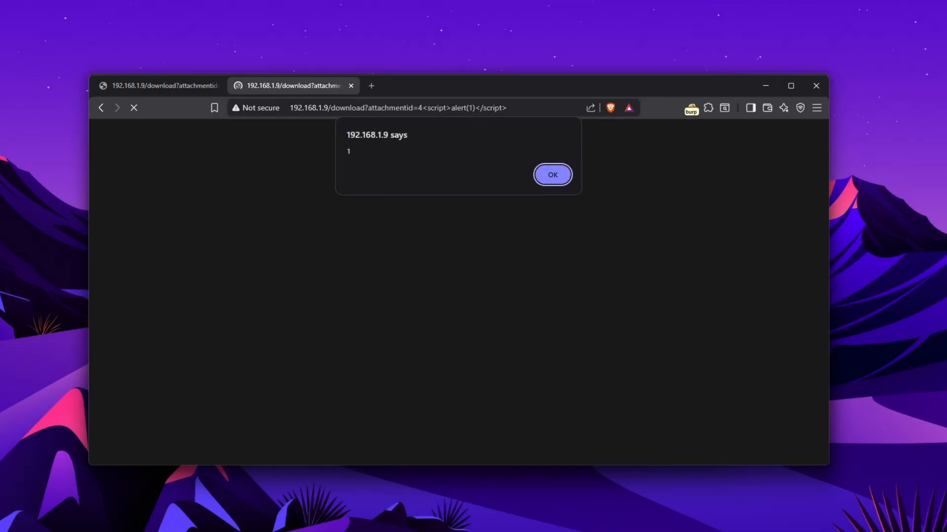
left_click(551, 174)
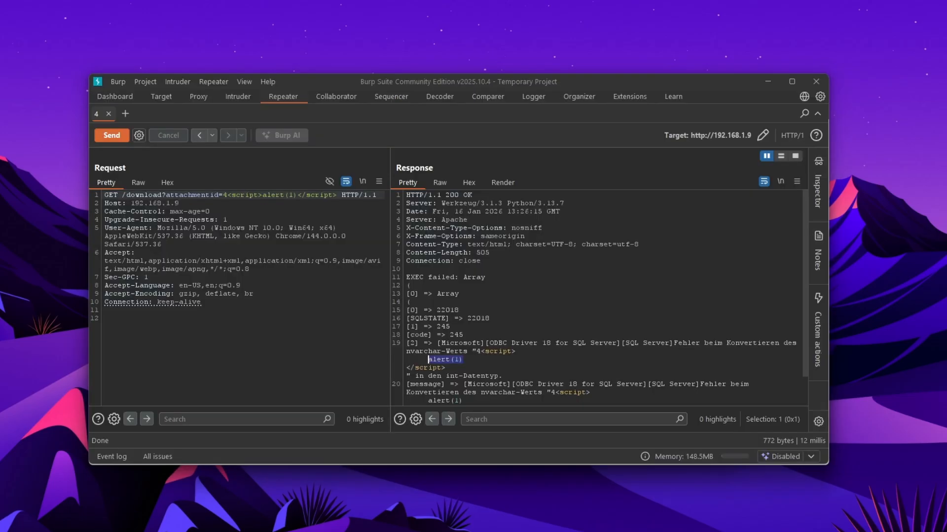
Step: Load the script payload URL in Brave and open the developer tools
left_click_drag(228, 195, 337, 194)
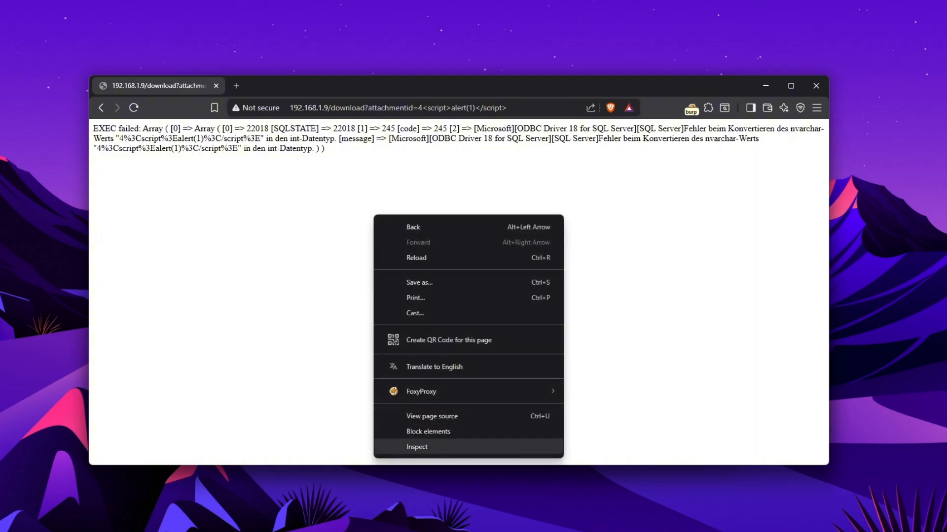
left_click(416, 447)
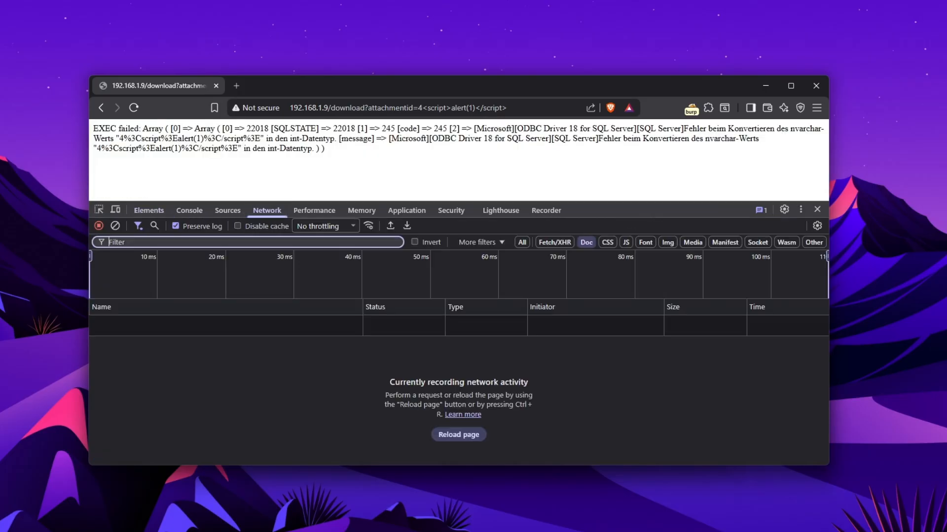
Step: Reload the page from the Network panel, then select the reflected script tag in Burp
left_click(457, 434)
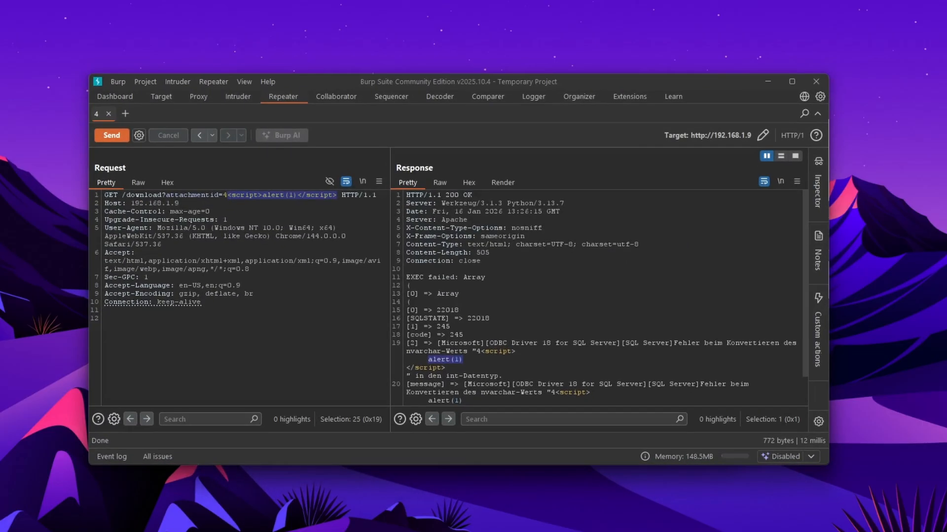
double_click(496, 351)
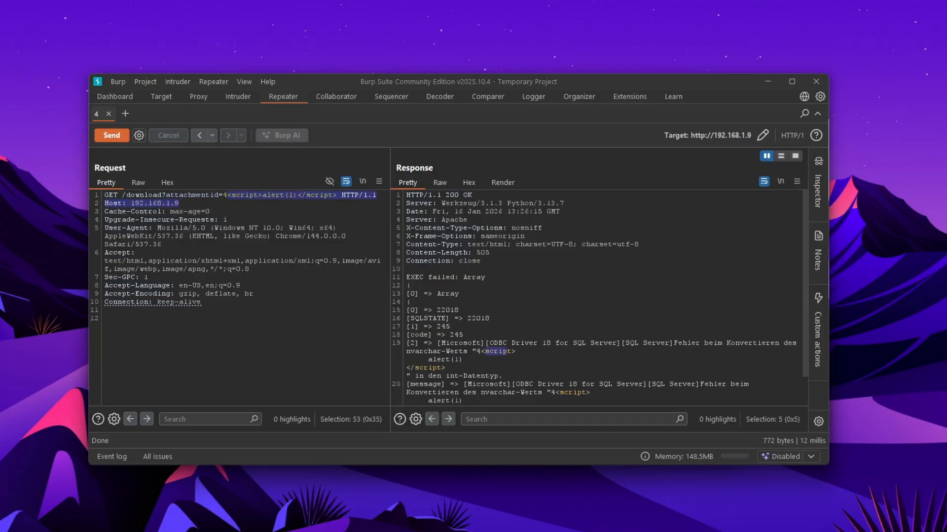
Step: Append <script>alert(1)</script> to attachmentid=4 in the intercepted request and forward it
left_click(198, 96)
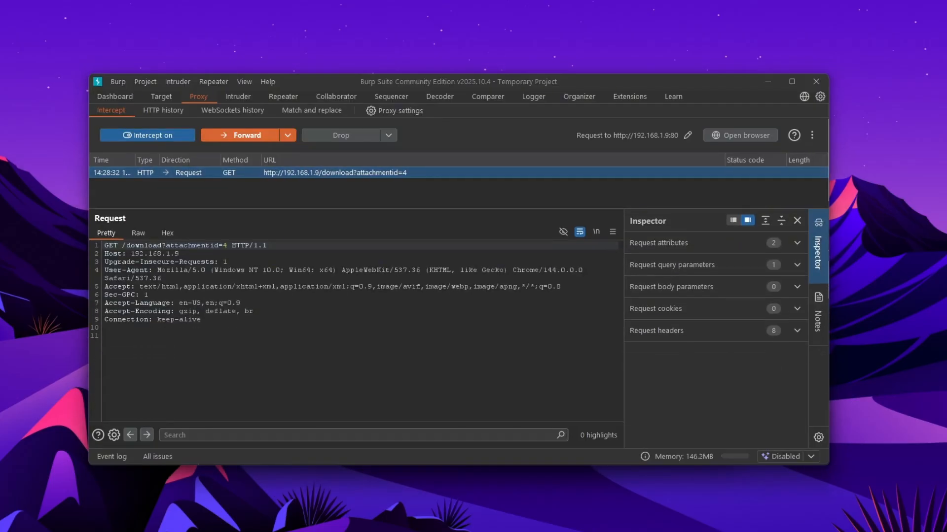
type("<script>alert(1)</script>")
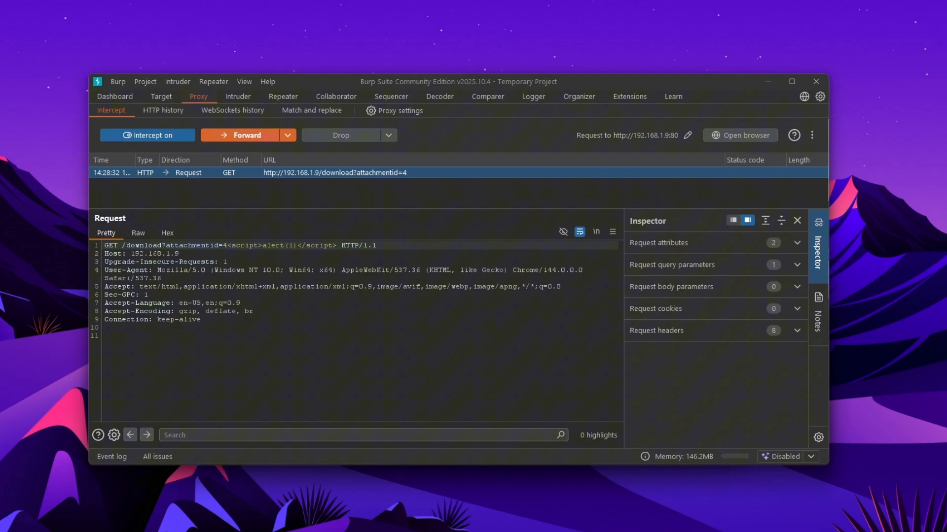
left_click(241, 135)
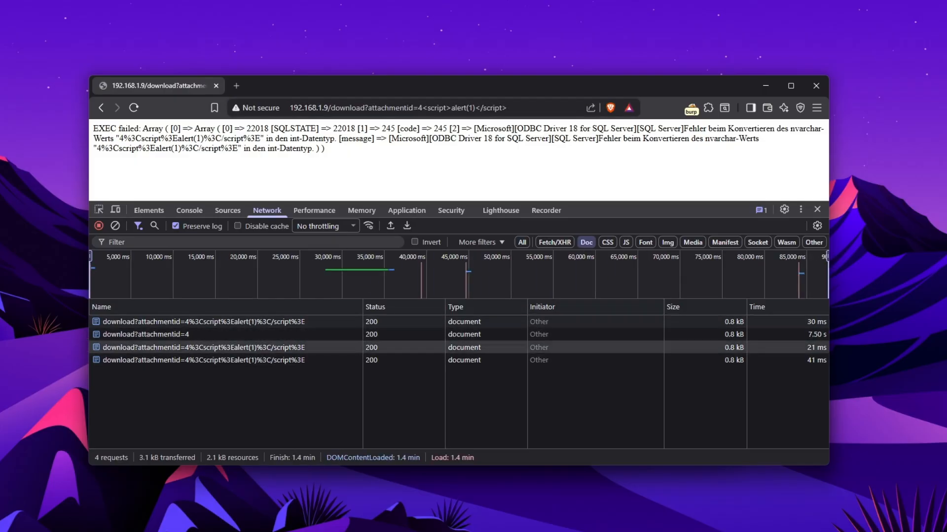
mouse_move(200, 359)
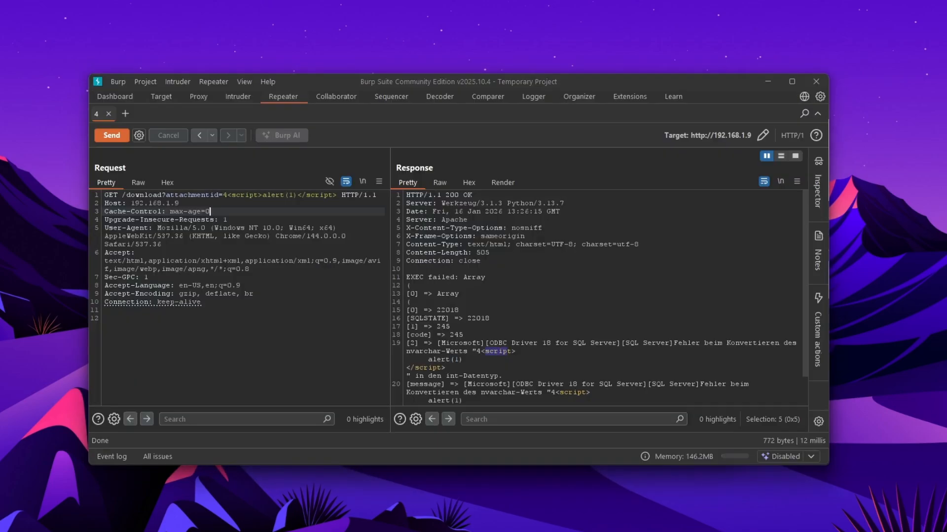
Step: Resend the script payload request from Burp Suite
left_click(411, 302)
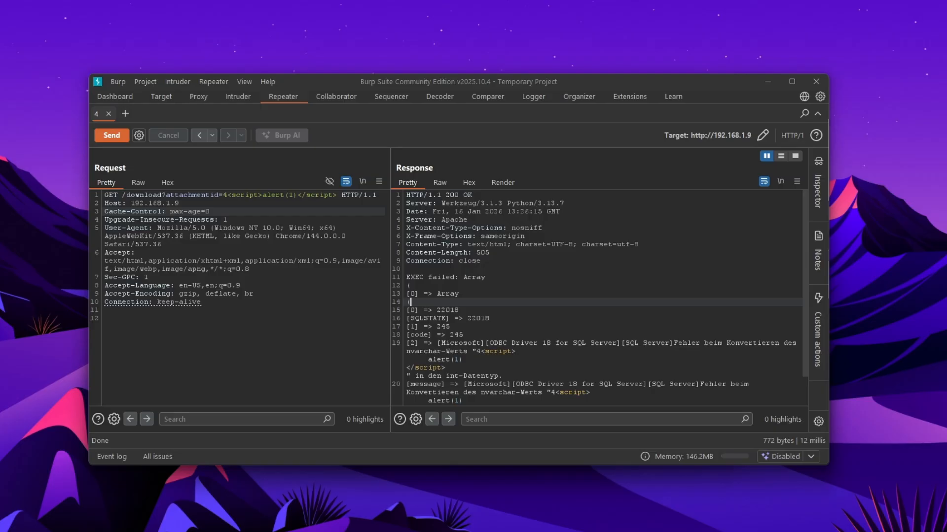
left_click(111, 135)
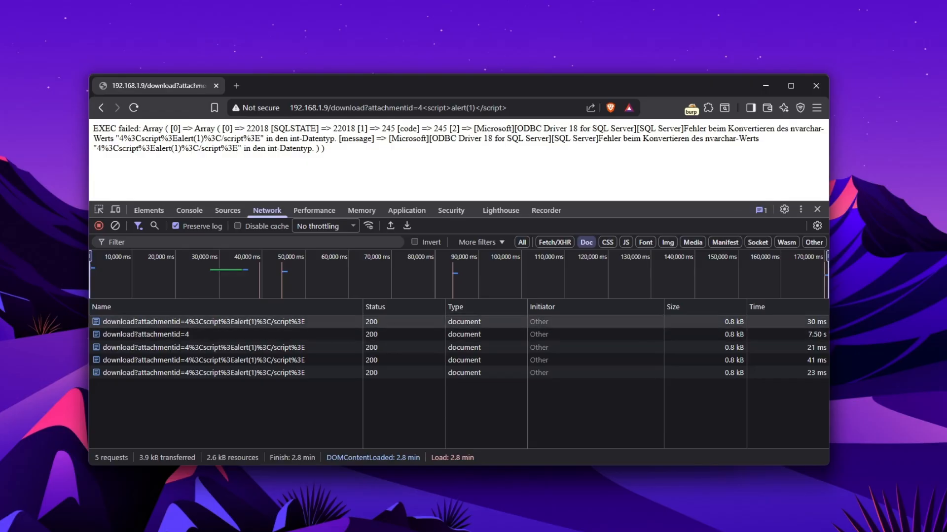
mouse_move(148, 333)
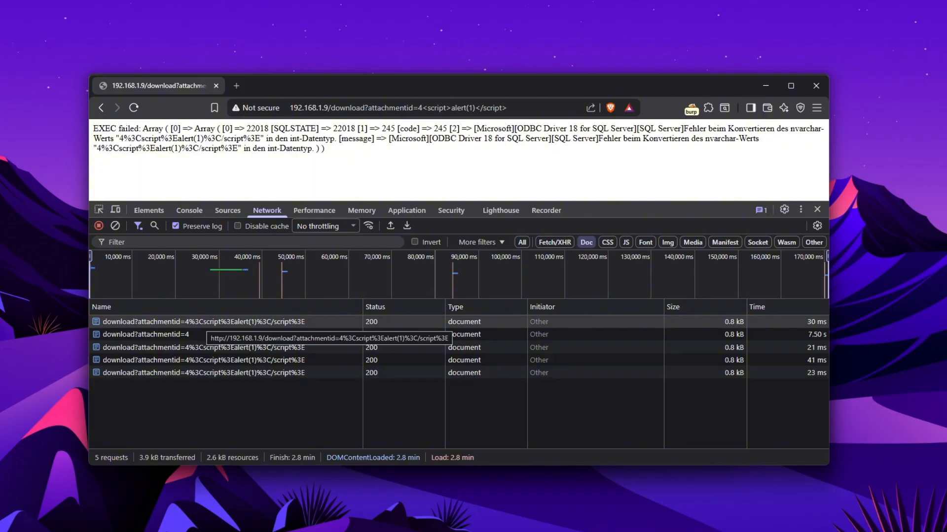